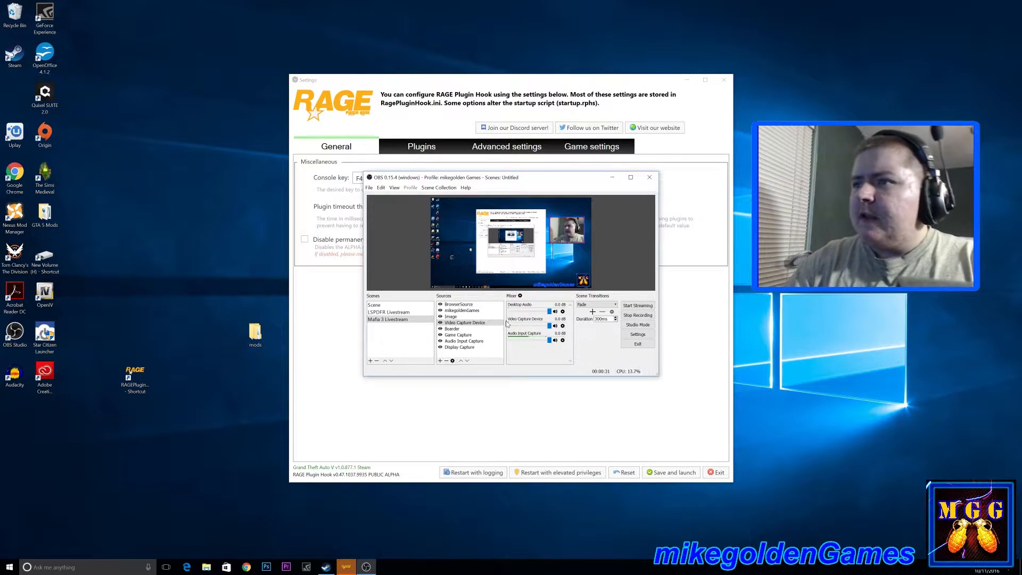
# Drag the OBS Studio window aside to reveal the RAGE Plugin Hook settings
pyautogui.moveTo(508, 177); pyautogui.dragTo(423, 187)
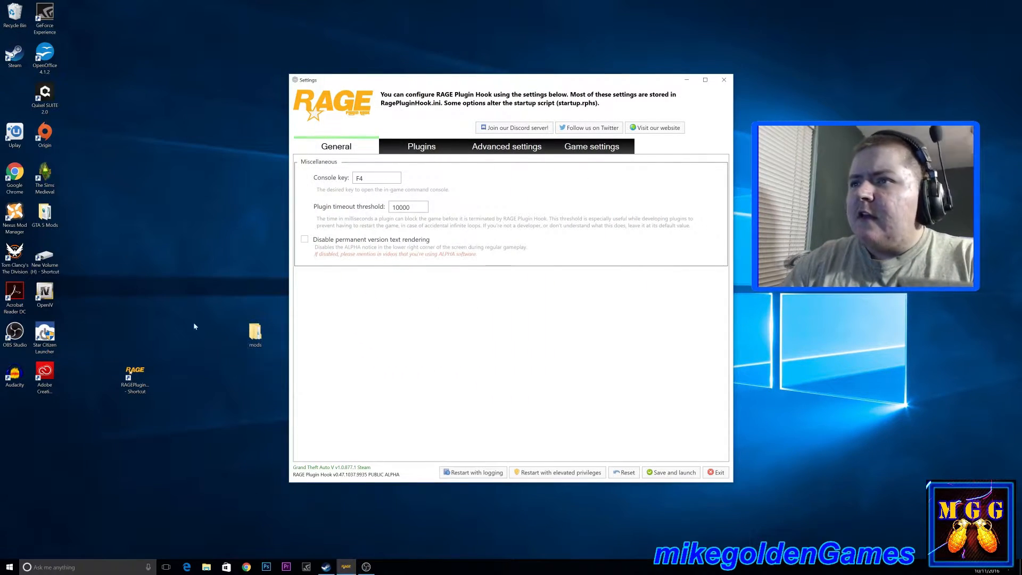
pyautogui.click(135, 375)
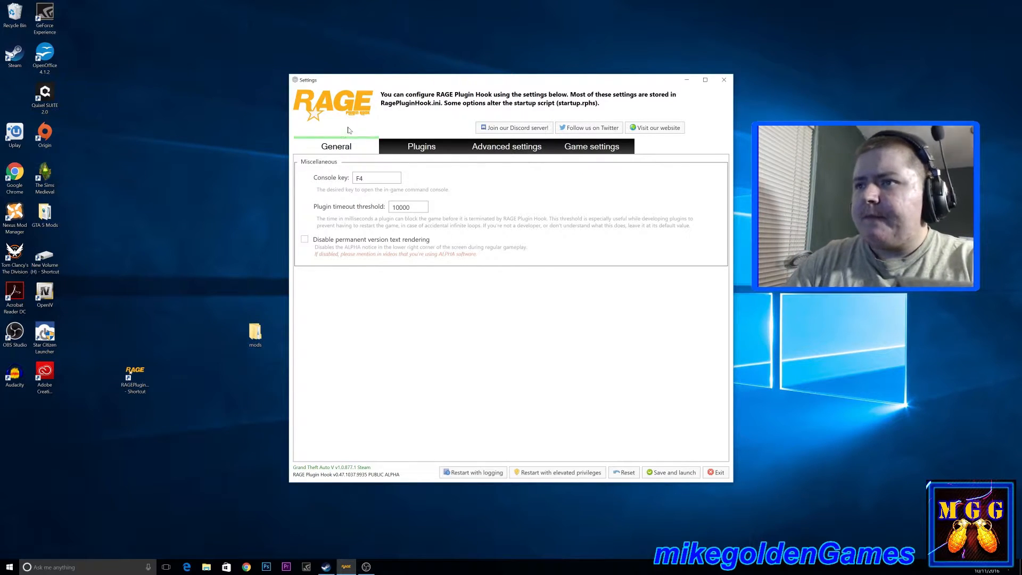
# On the Advanced settings page, leave online-vehicle removal countermeasures unticked after toggling it
pyautogui.click(506, 146)
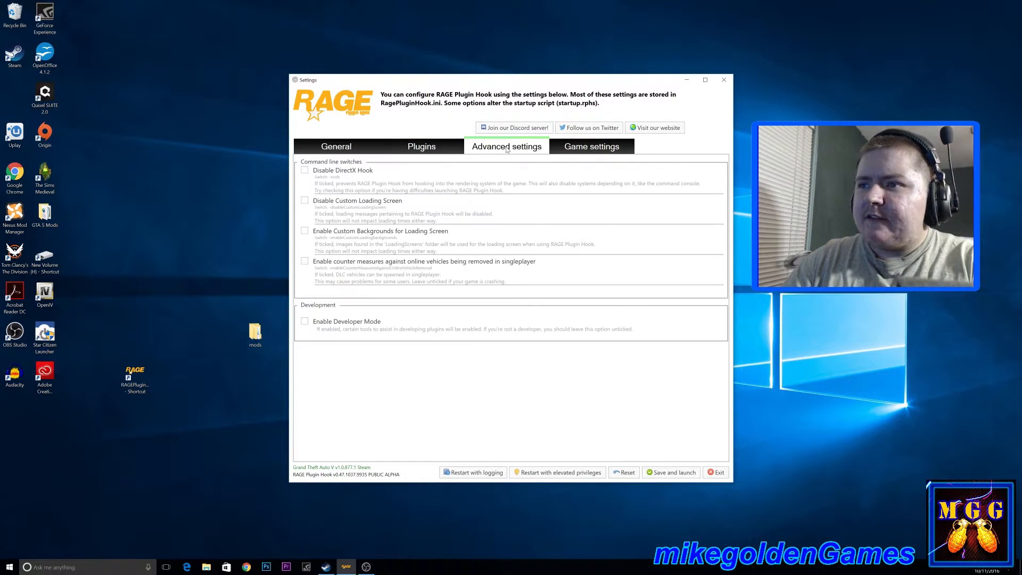
pyautogui.click(304, 260)
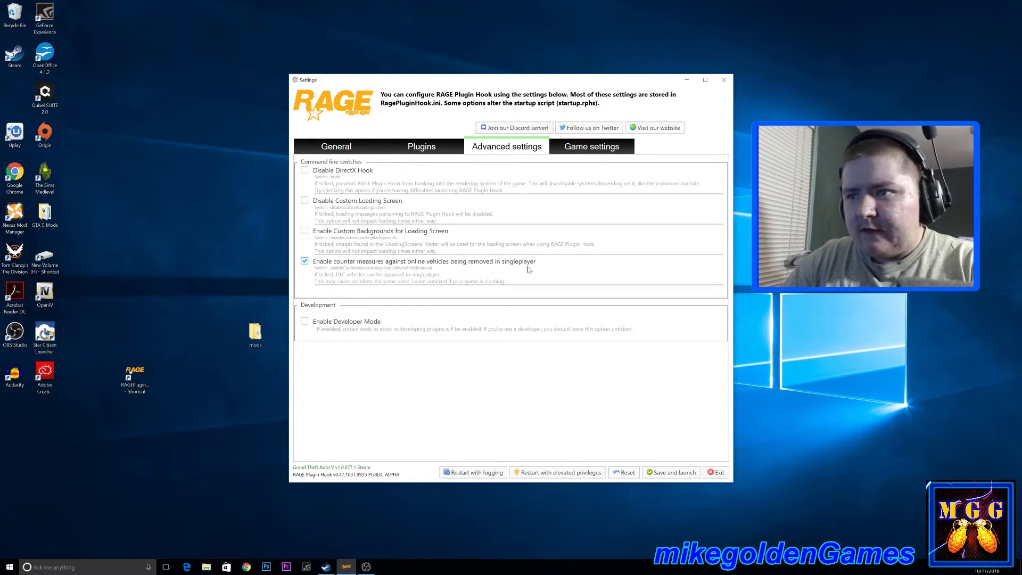
pyautogui.click(304, 262)
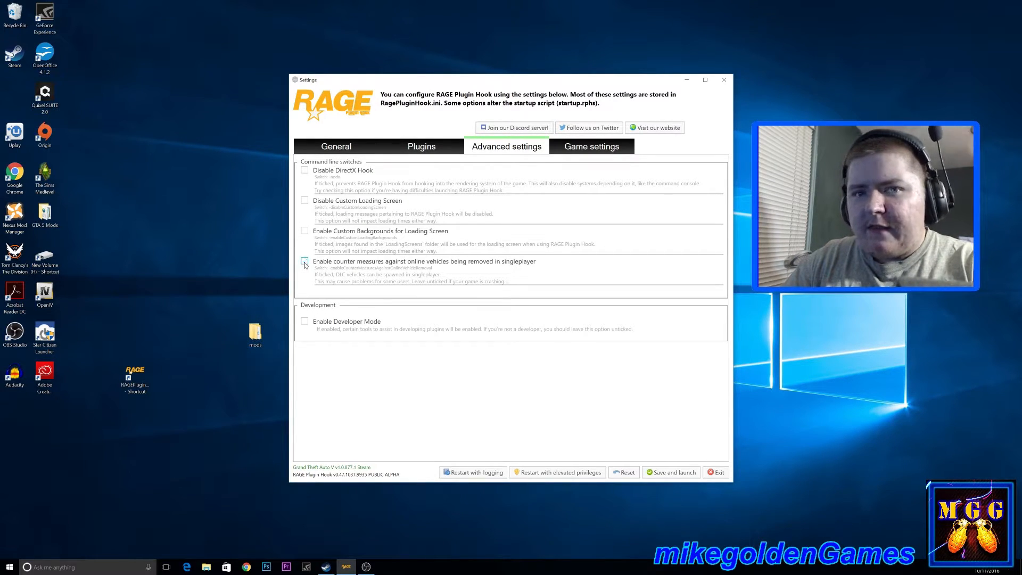